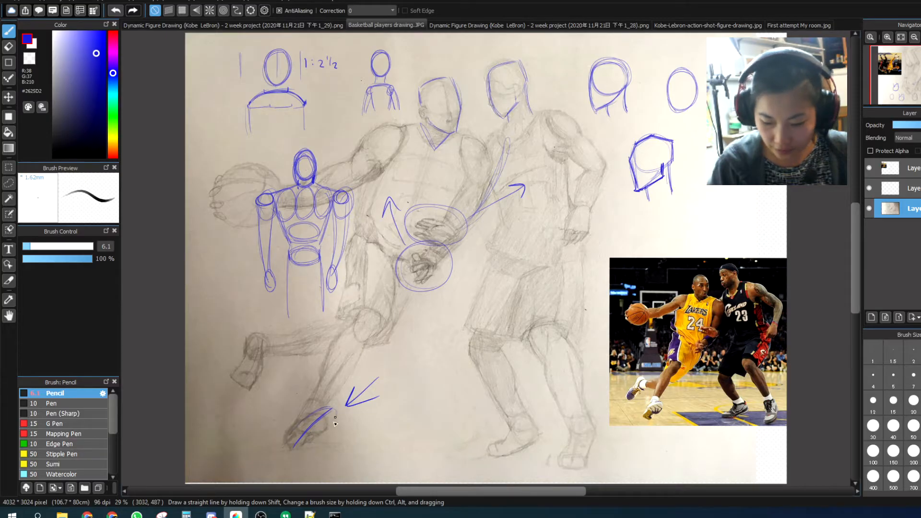
# - Draw a blue oval over the left player's front foot beside the arrow
pyautogui.moveTo(337, 412); pyautogui.dragTo(305, 447)
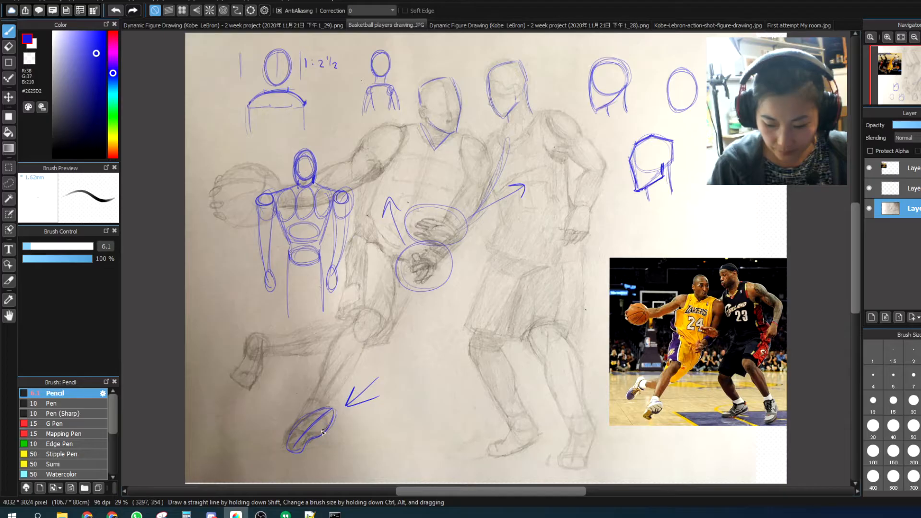
pyautogui.moveTo(236, 473)
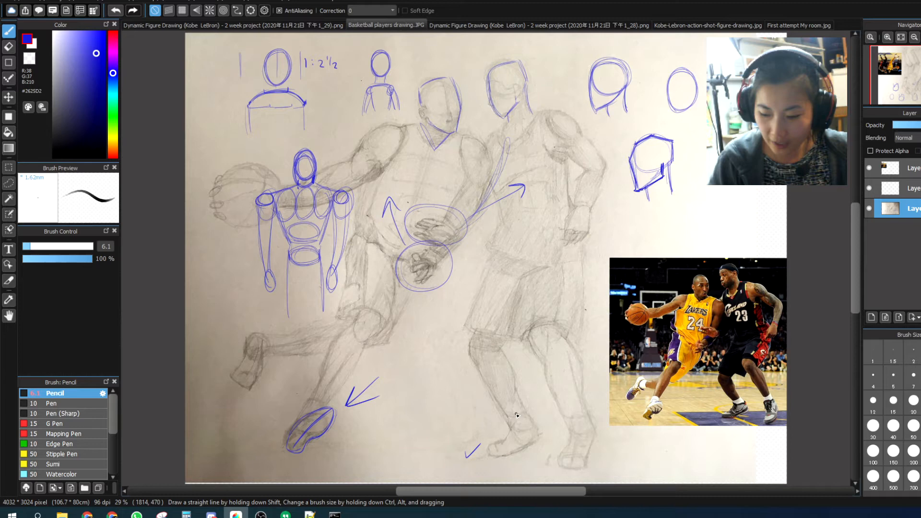
pyautogui.moveTo(482, 450)
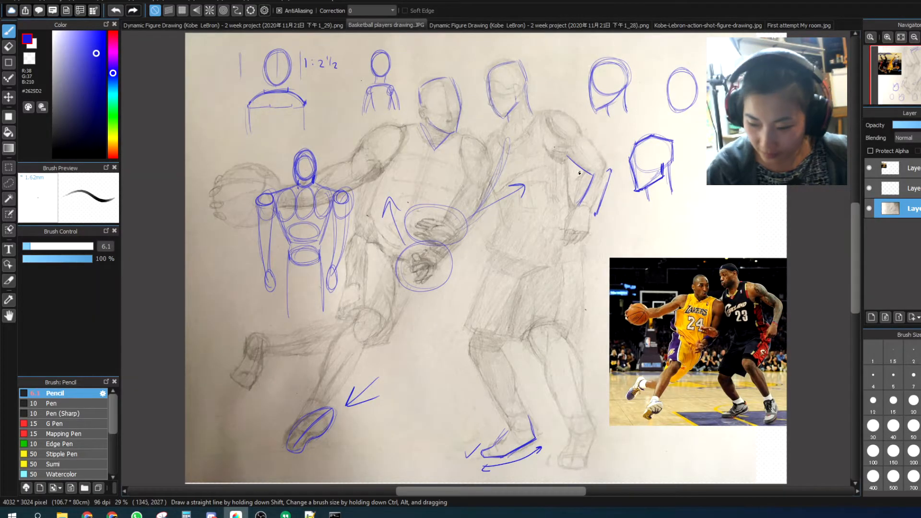
# - Sketch blue box-like forms along the right player's arm and down to the shoe
pyautogui.moveTo(567, 159); pyautogui.dragTo(594, 189)
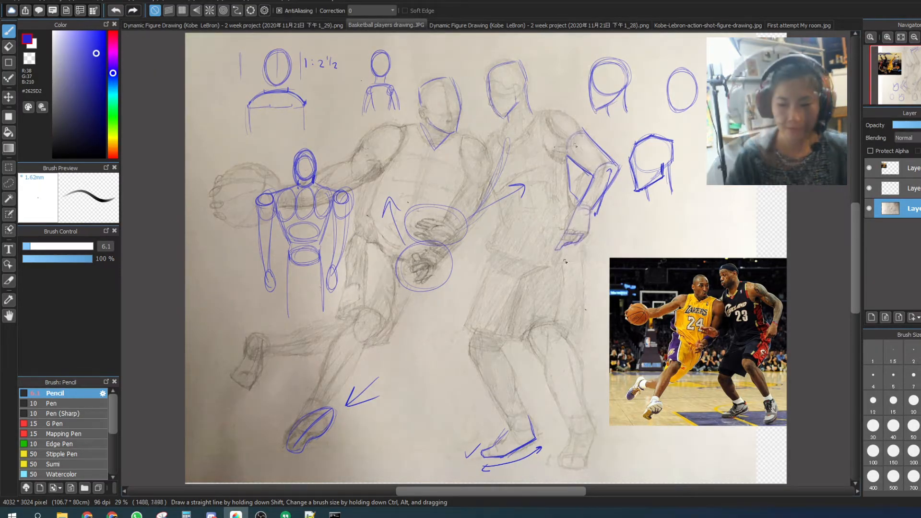
pyautogui.moveTo(593, 152); pyautogui.dragTo(576, 247)
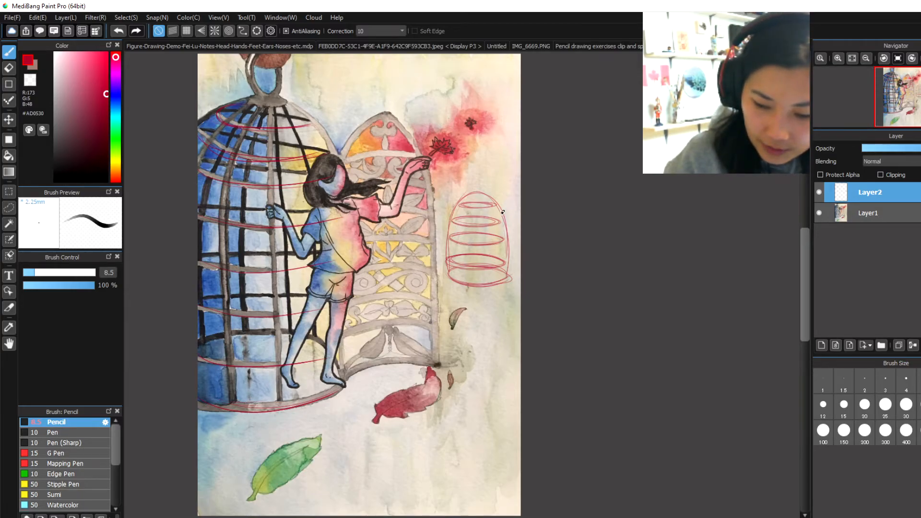
pyautogui.moveTo(555, 172)
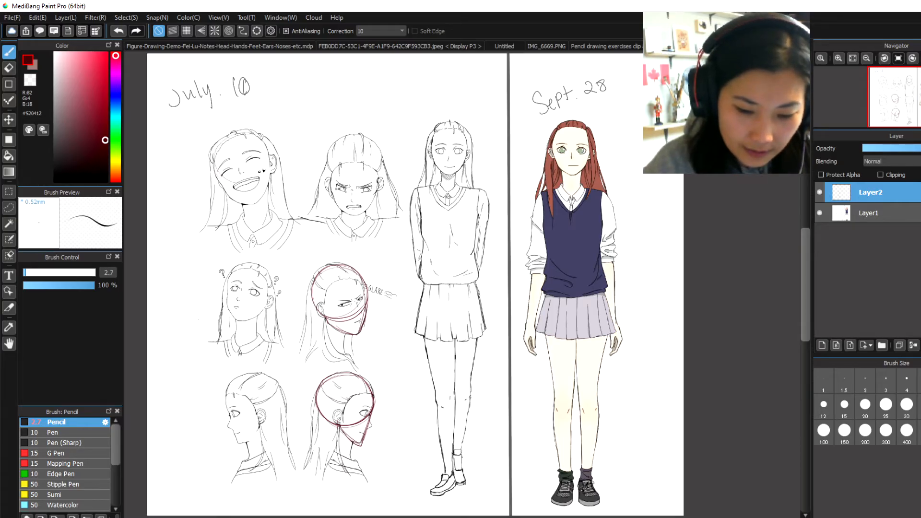
# - Circle the top-left laughing head's skull in red on Layer2
pyautogui.moveTo(226, 142); pyautogui.dragTo(262, 171)
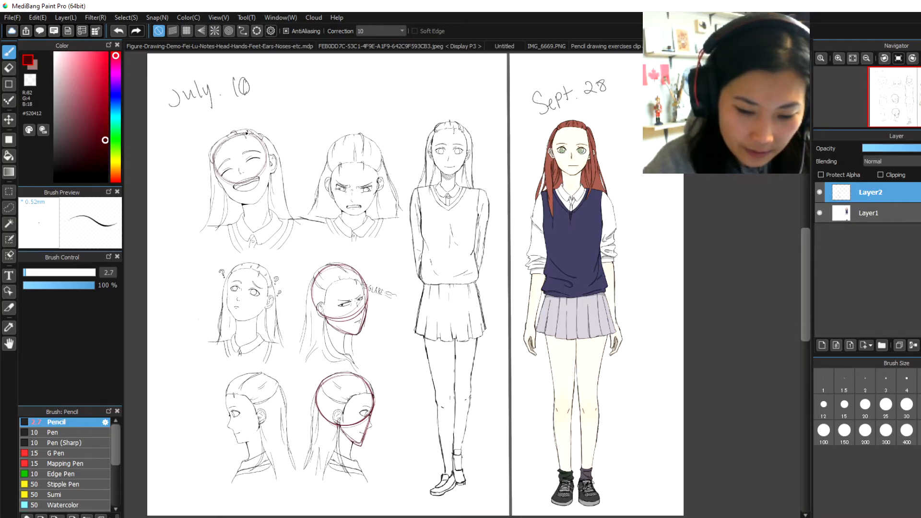
pyautogui.moveTo(223, 132); pyautogui.dragTo(252, 193)
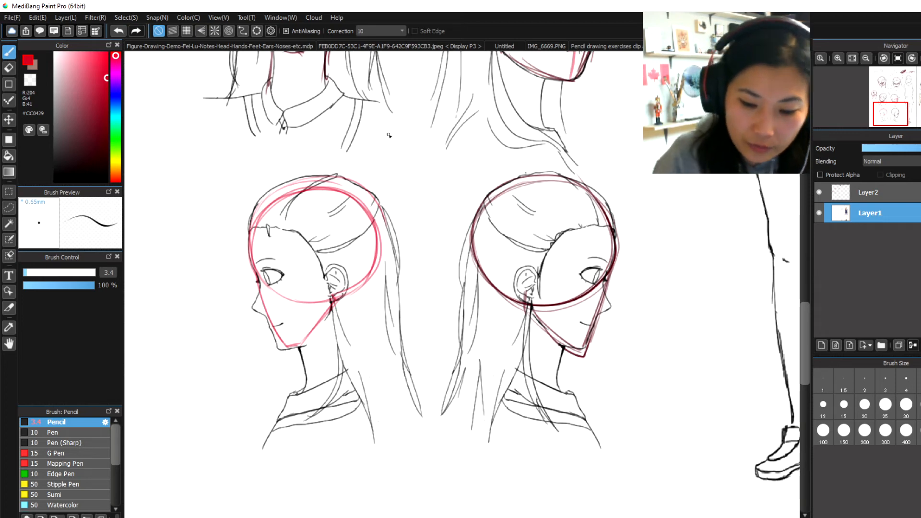
# - Draw red eye-level guides, ear outline, side-plane line and extra construction lines on the profile head
pyautogui.moveTo(259, 267); pyautogui.dragTo(353, 258)
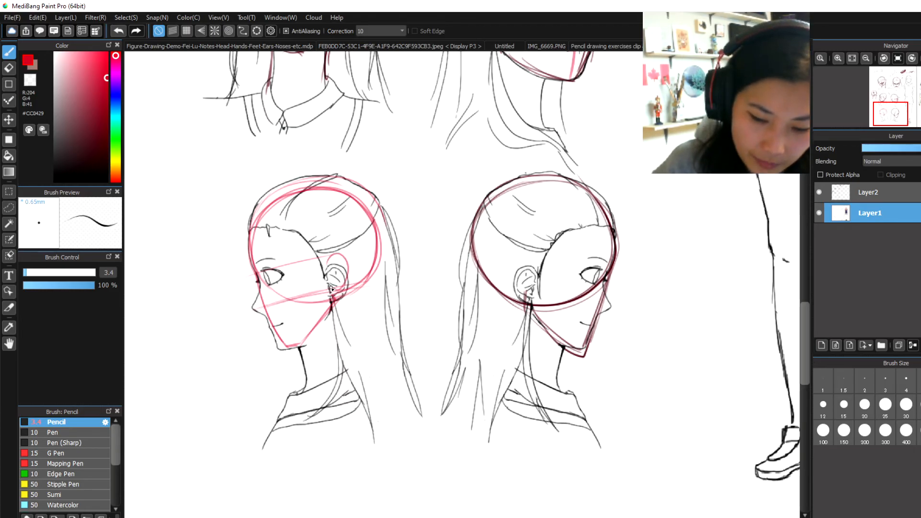
pyautogui.moveTo(338, 261); pyautogui.dragTo(329, 288)
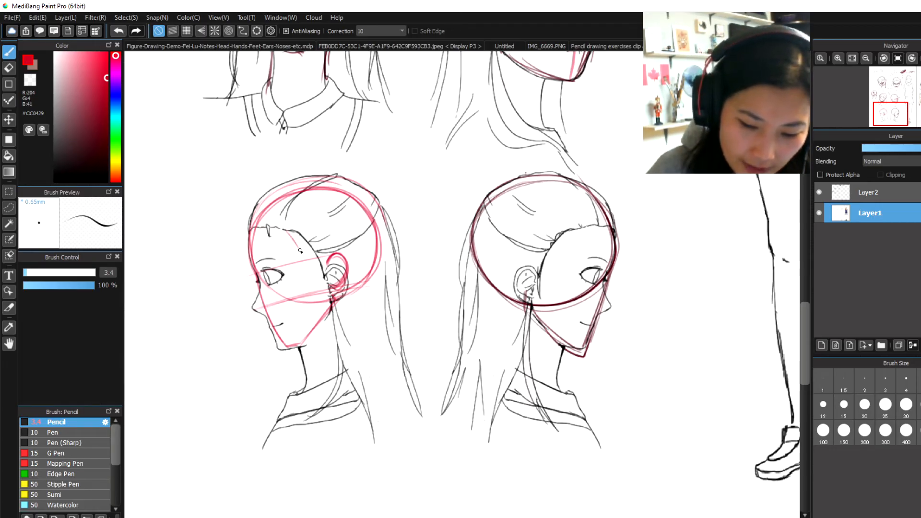
pyautogui.moveTo(288, 238); pyautogui.dragTo(317, 280)
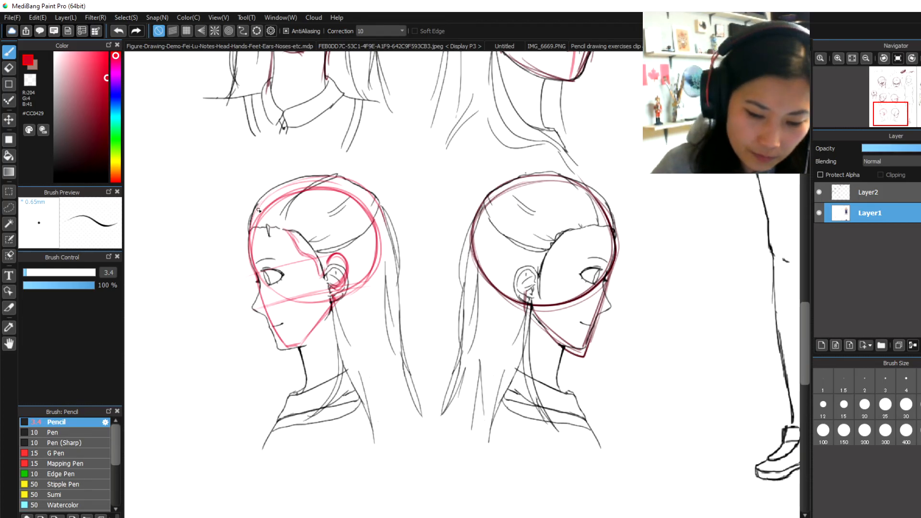
pyautogui.moveTo(253, 211); pyautogui.dragTo(282, 214)
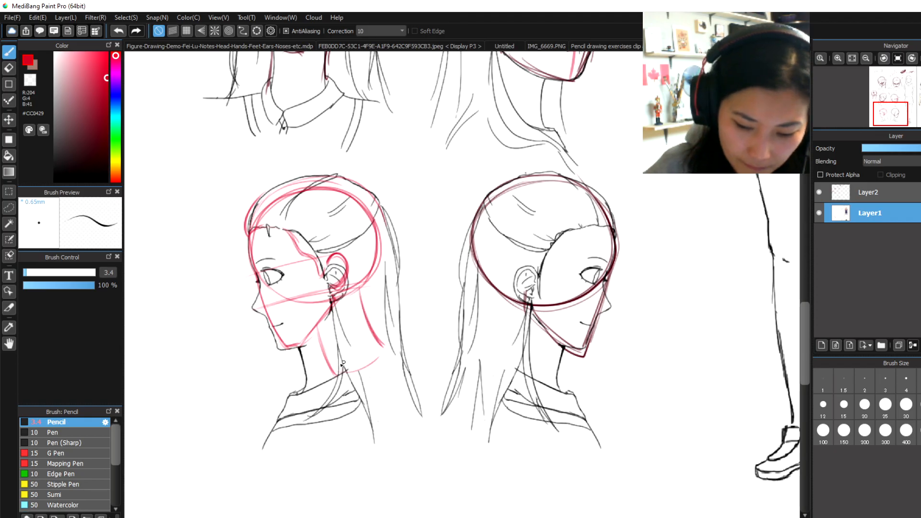
# - Trace a red curve down the back of the hair and neck toward the shoulder
pyautogui.moveTo(341, 364); pyautogui.dragTo(400, 385)
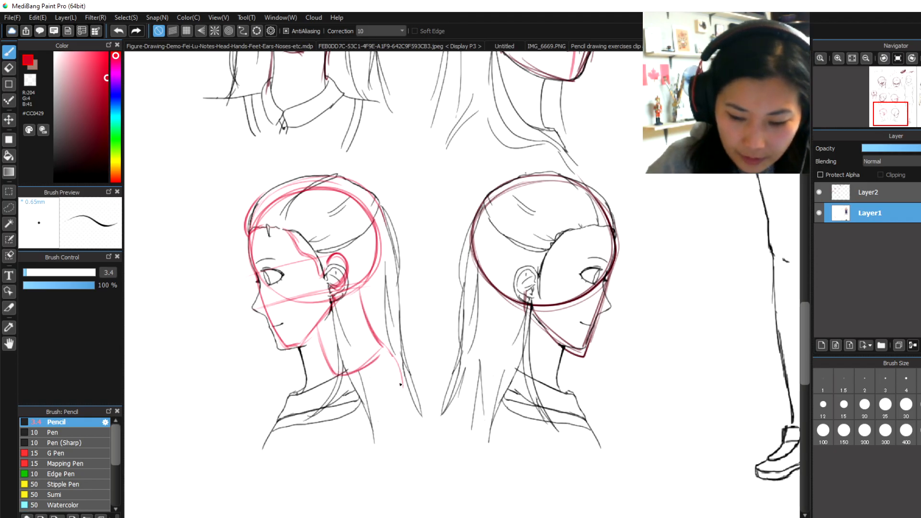